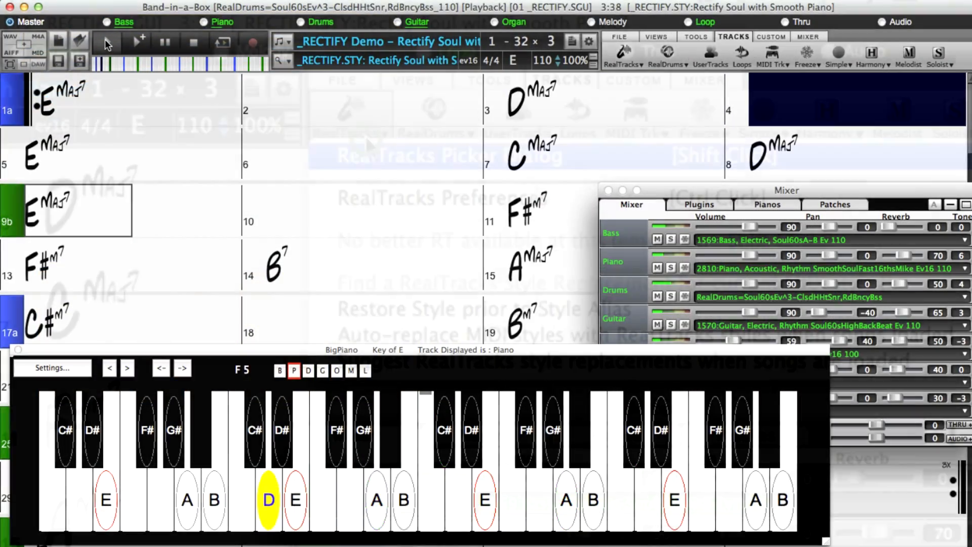
# Bring up the RealTracks Picker dialog for the Rectify Soul with Smooth Piano demo
pyautogui.click(616, 53)
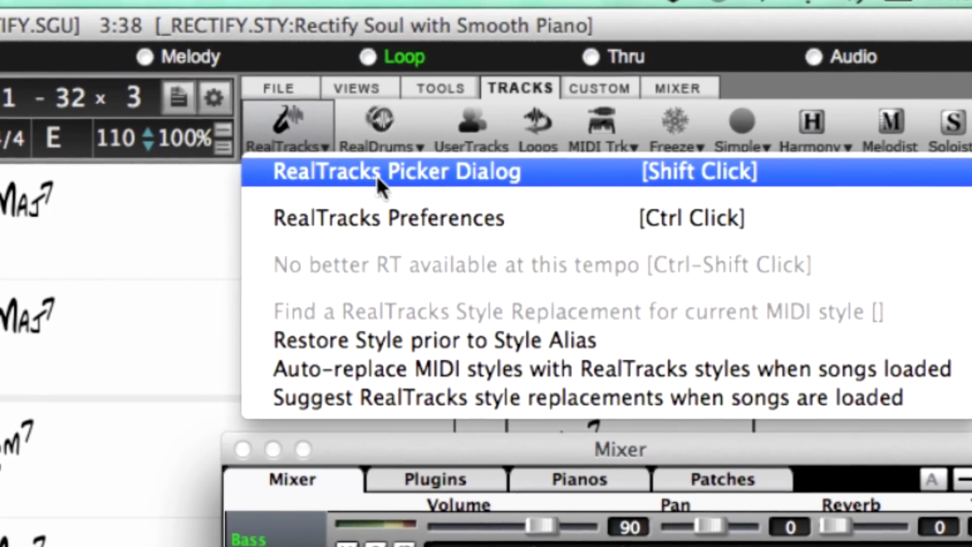
pyautogui.click(380, 172)
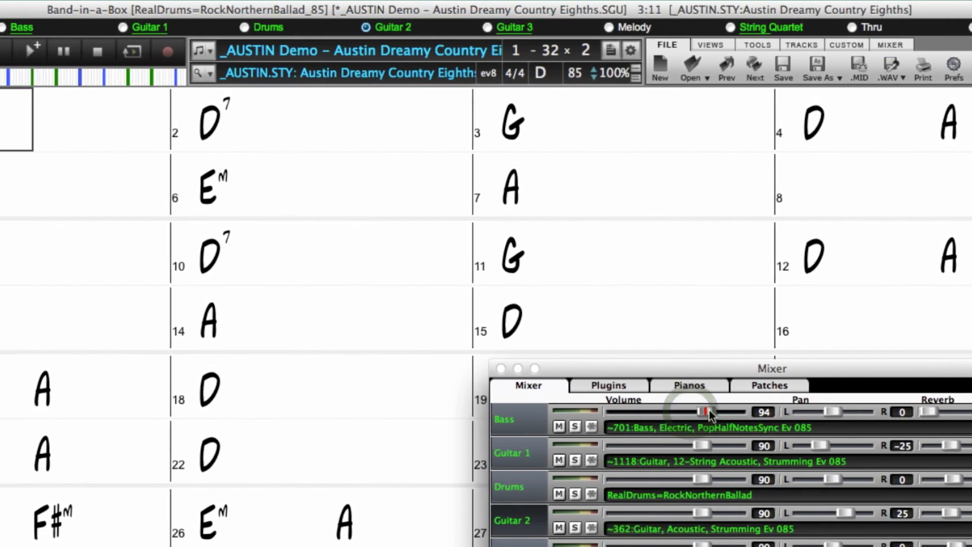
# Turn the Bass track volume up to about 94 in the Mixer
pyautogui.moveTo(703, 411); pyautogui.dragTo(796, 411)
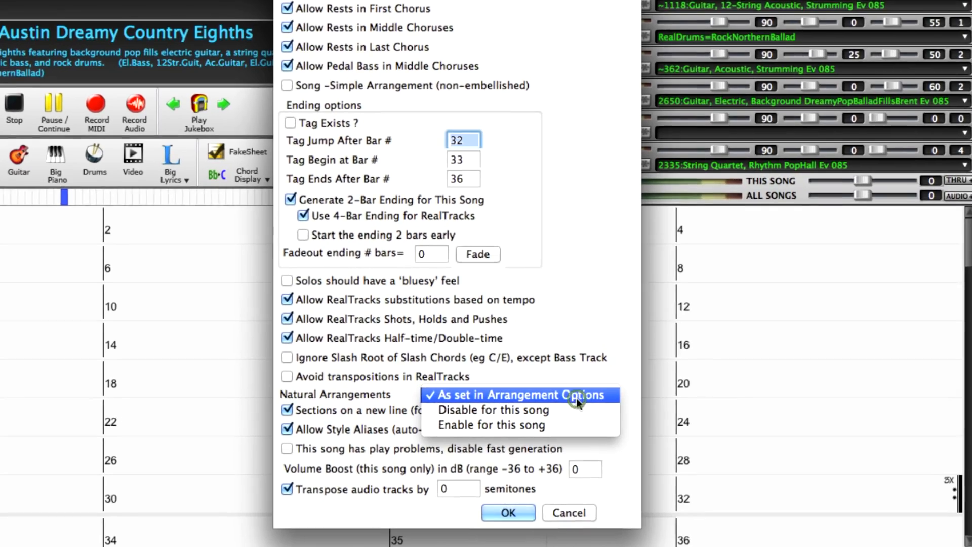
pyautogui.moveTo(569, 407)
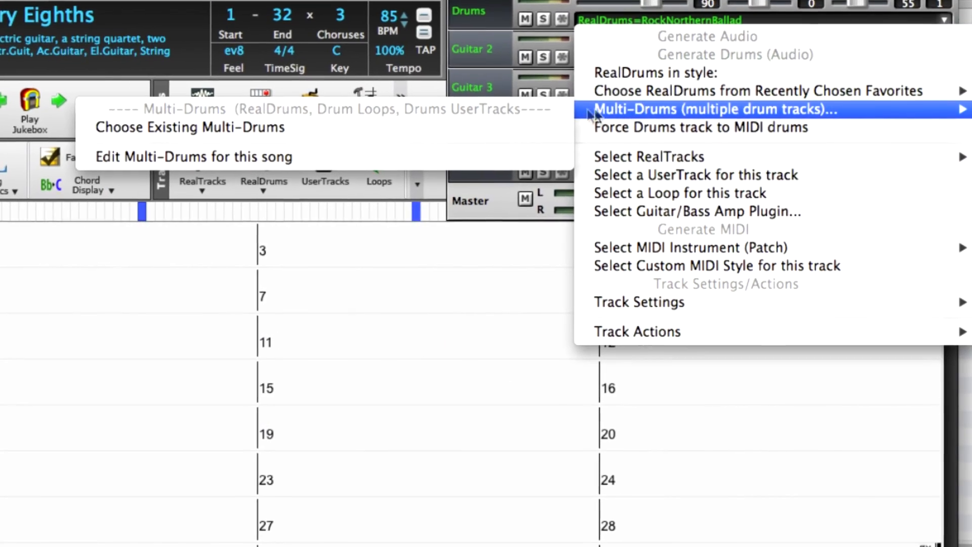
# Add the TambourineShuffle[single]^02-A part to the song's multi-drums setup
pyautogui.click(718, 109)
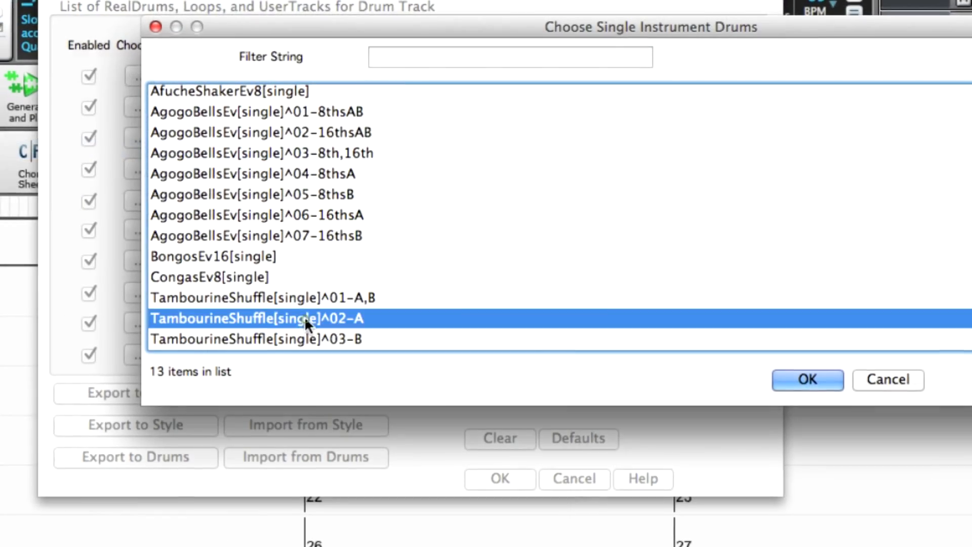
pyautogui.click(807, 379)
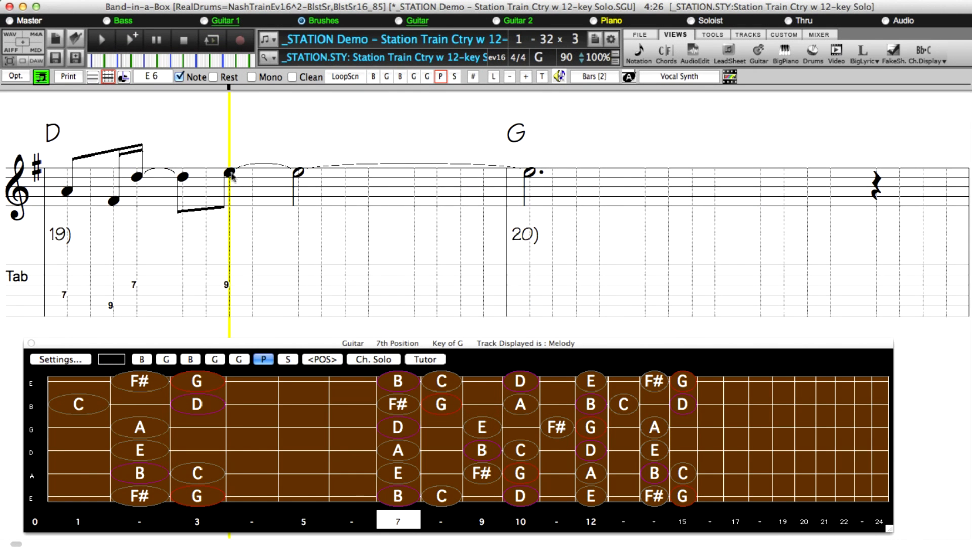
# Make the tied E note in bar 19 a full guitar bend
pyautogui.doubleClick(229, 173)
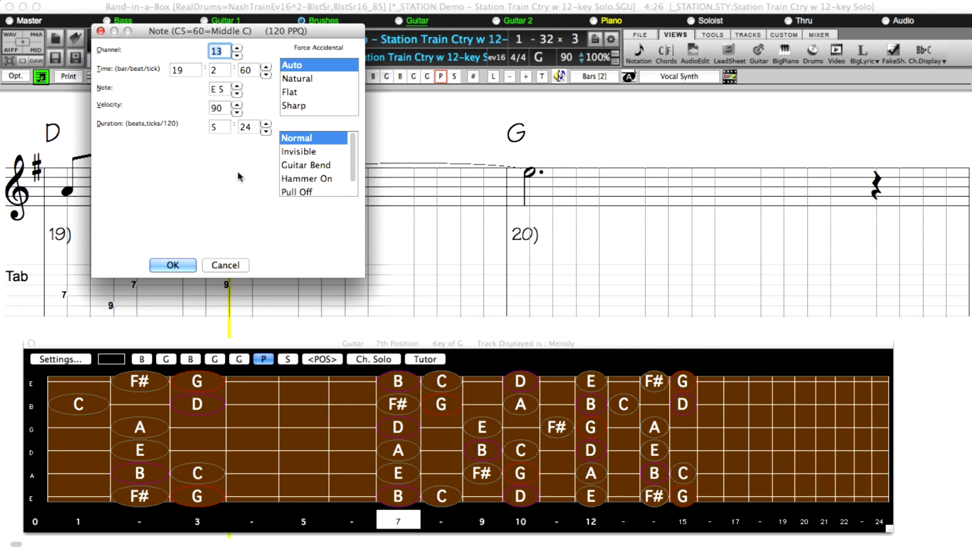
pyautogui.moveTo(310, 195)
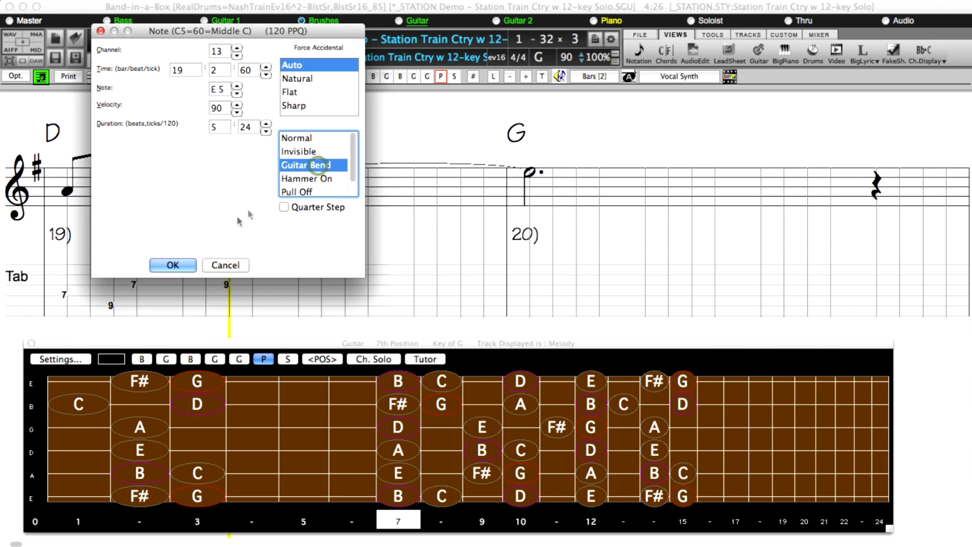
pyautogui.click(172, 265)
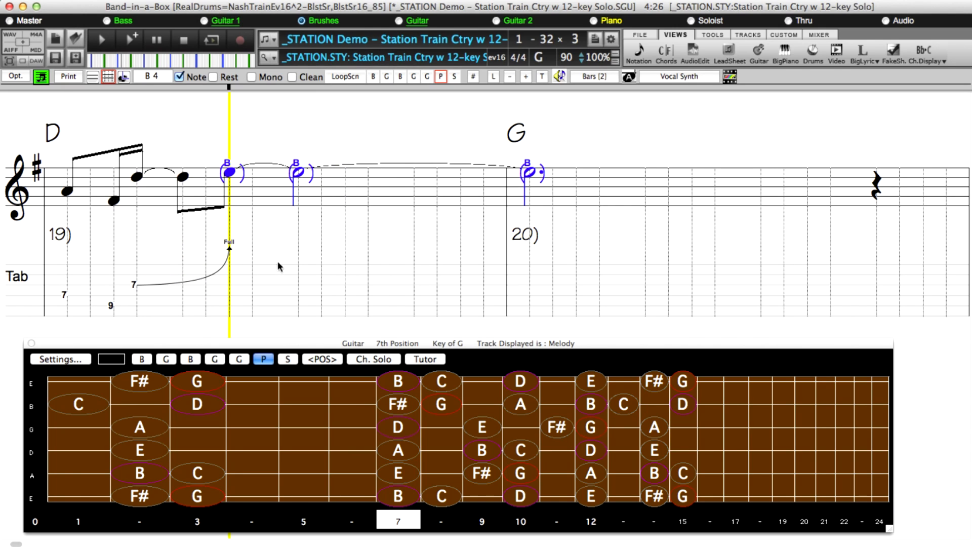
pyautogui.moveTo(283, 267)
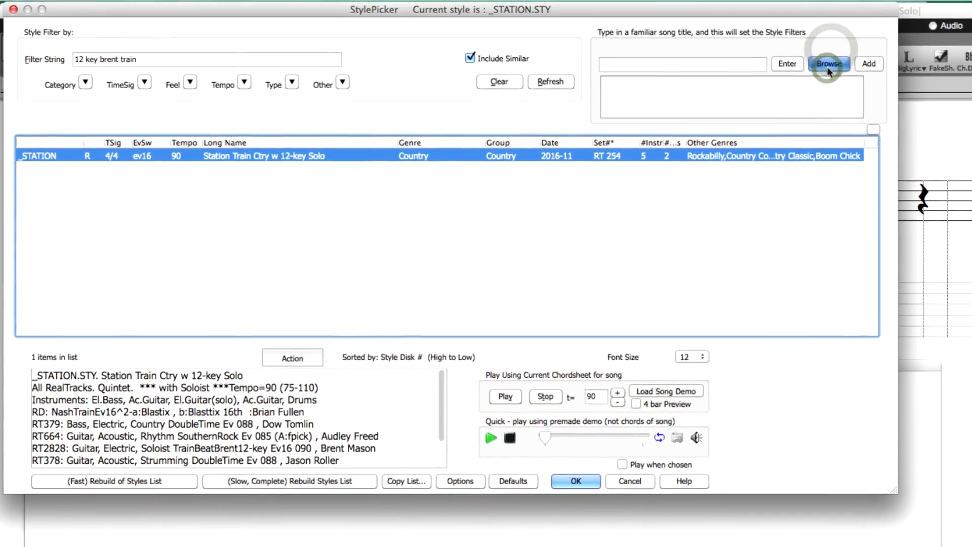
# Browse the Song Titles Browser list of familiar songs for matching styles
pyautogui.click(829, 63)
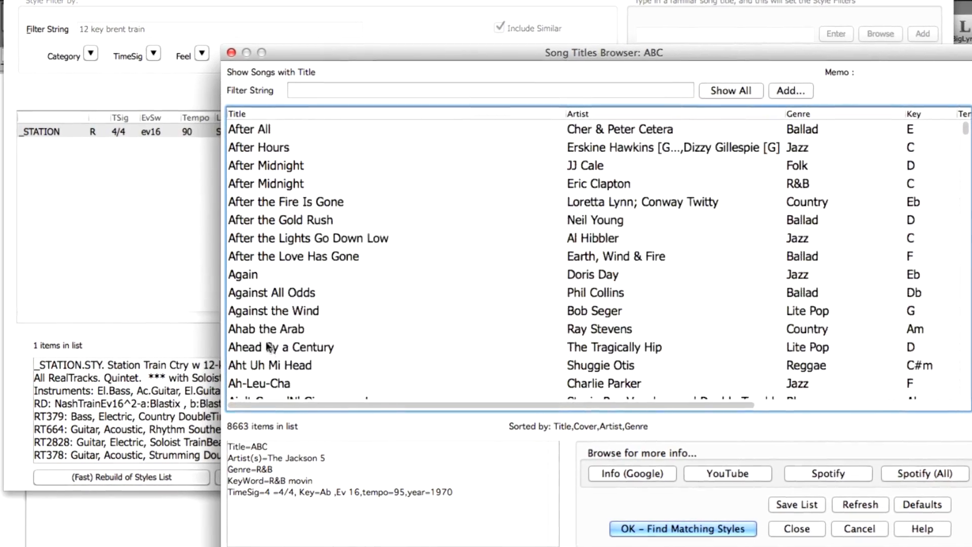
pyautogui.scroll(-3)
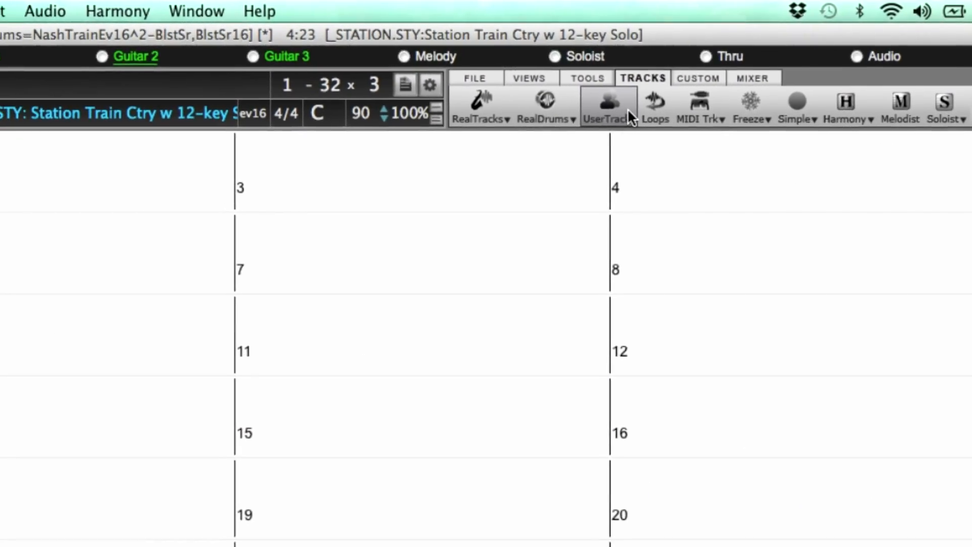
# Enter chords such as (b9) and G into the untitled song's chord sheet
pyautogui.click(608, 101)
pyautogui.write('E7')
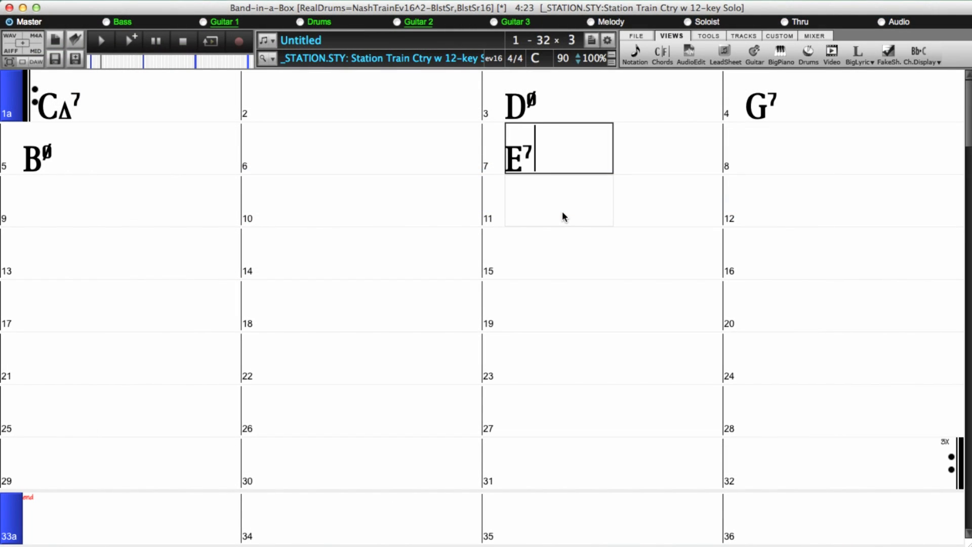
pyautogui.write('(b9)')
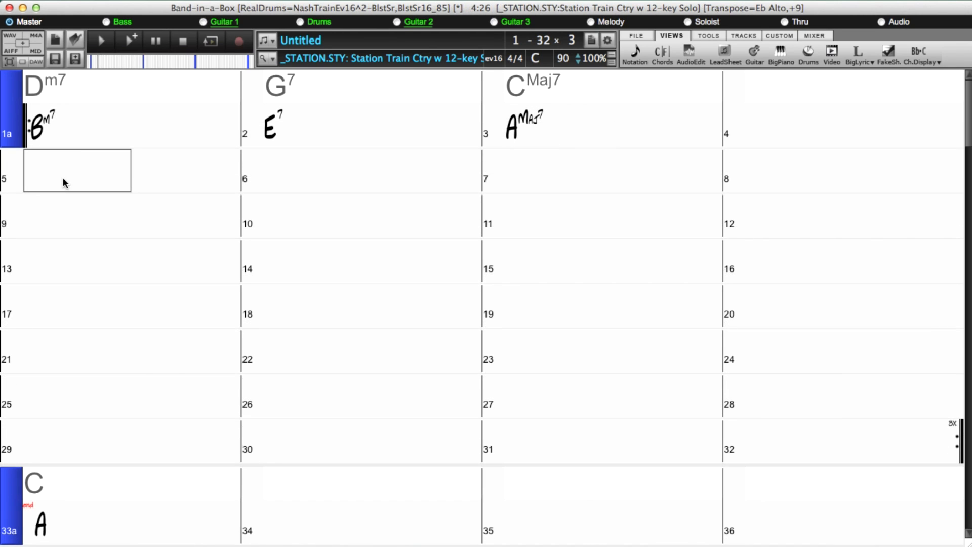
pyautogui.write('G')
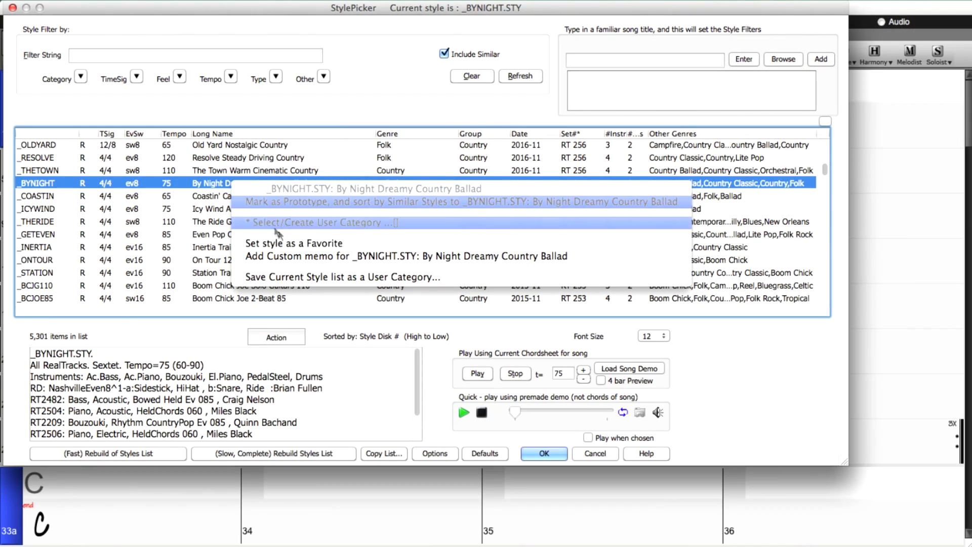
# Create a user style category named My summer faves for the _BYNIGHT style
pyautogui.click(318, 222)
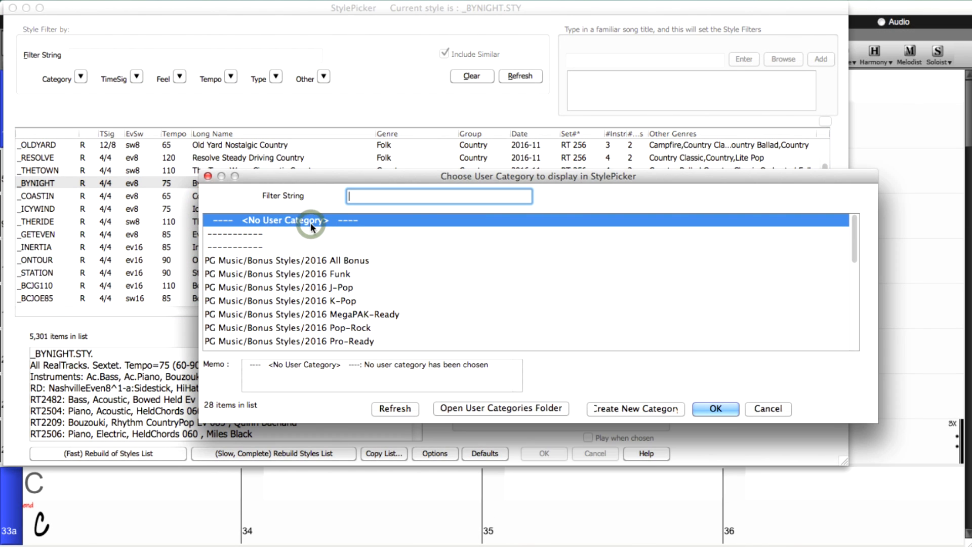
pyautogui.write('My summer fave')
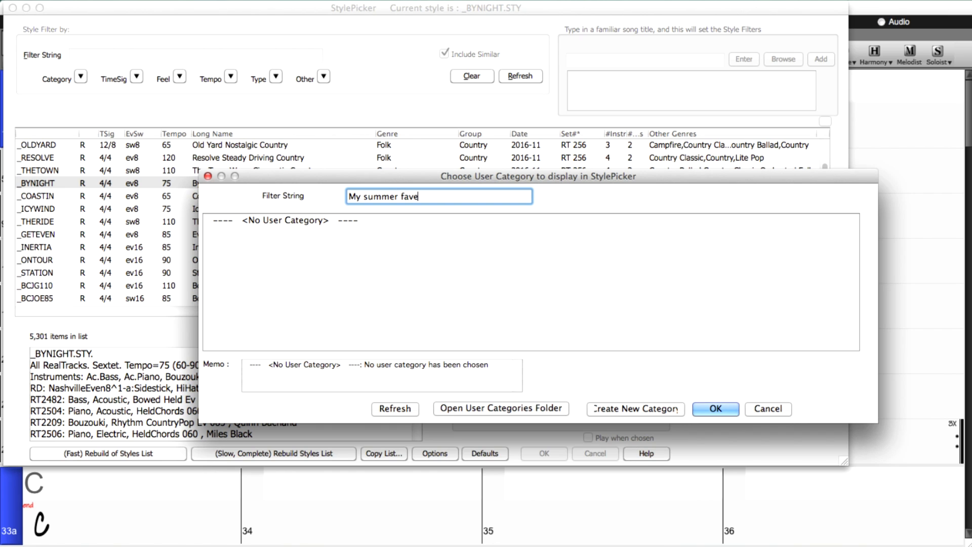
pyautogui.write('s')
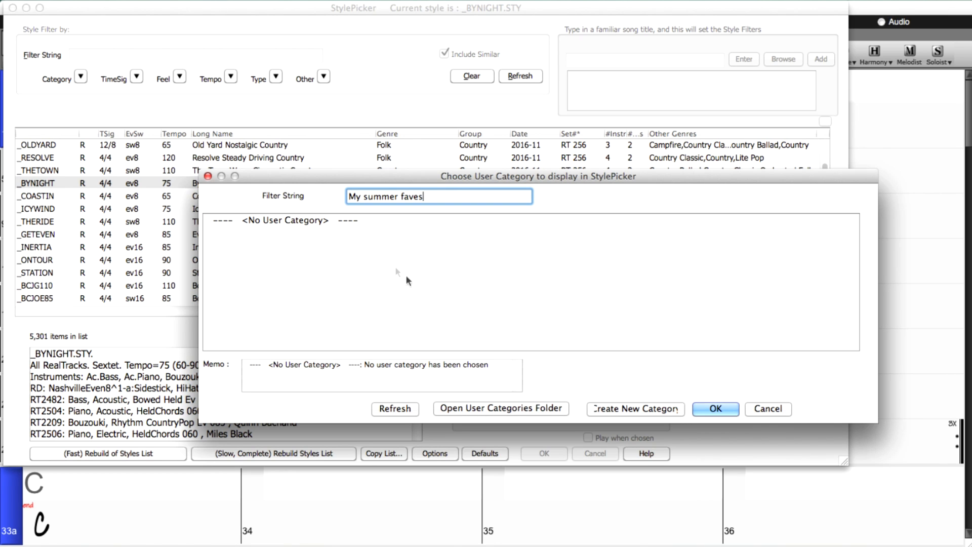
pyautogui.click(614, 408)
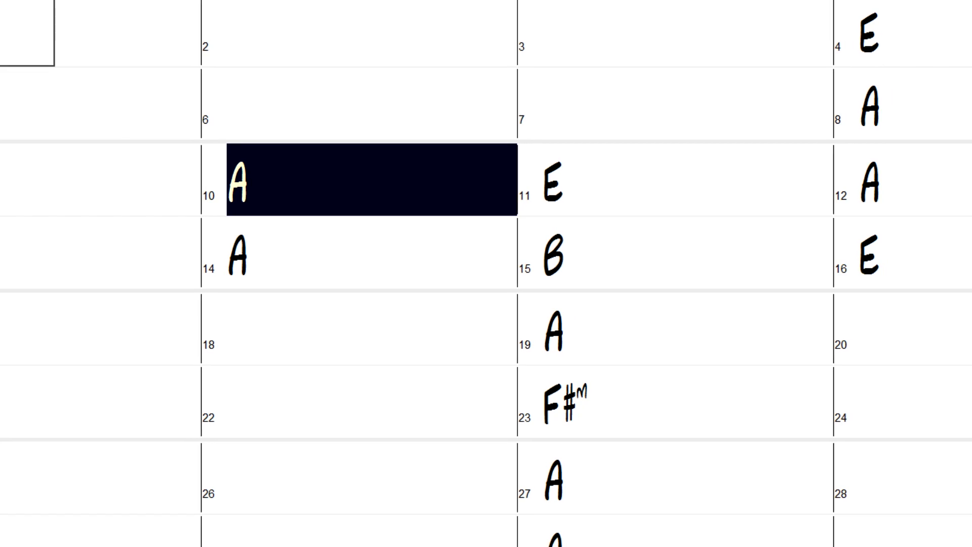
# Play the demo song of A, E, B and F#m chords as the chord sheet follows
pyautogui.click(557, 190)
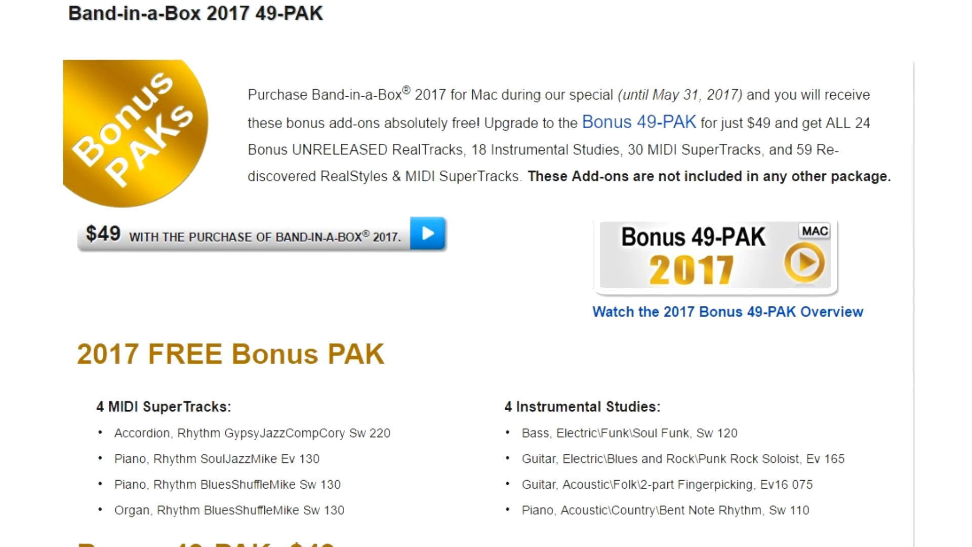
# Scroll the 49-PAK page down to the Bonus 49-PAK: $49 offer and free bonus contents
pyautogui.scroll(-3)
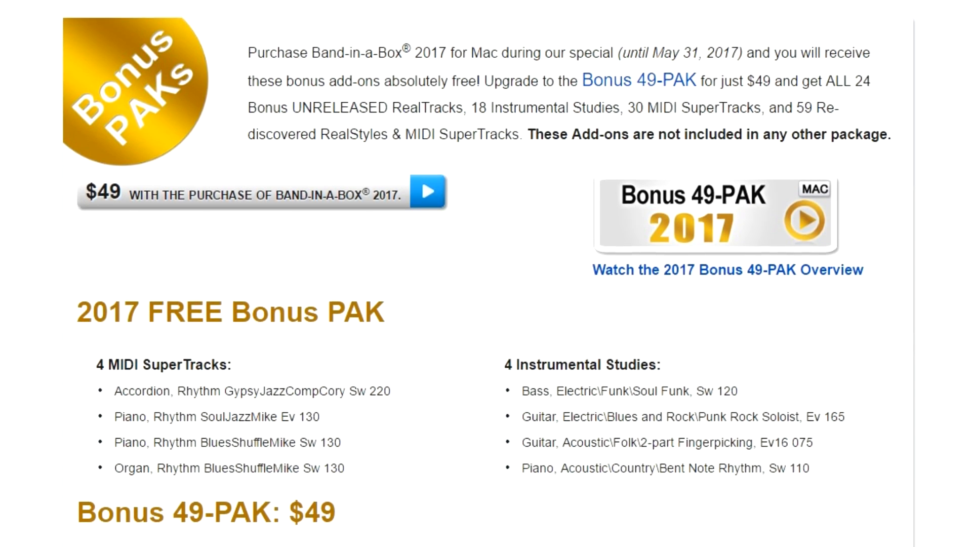
pyautogui.scroll(-3)
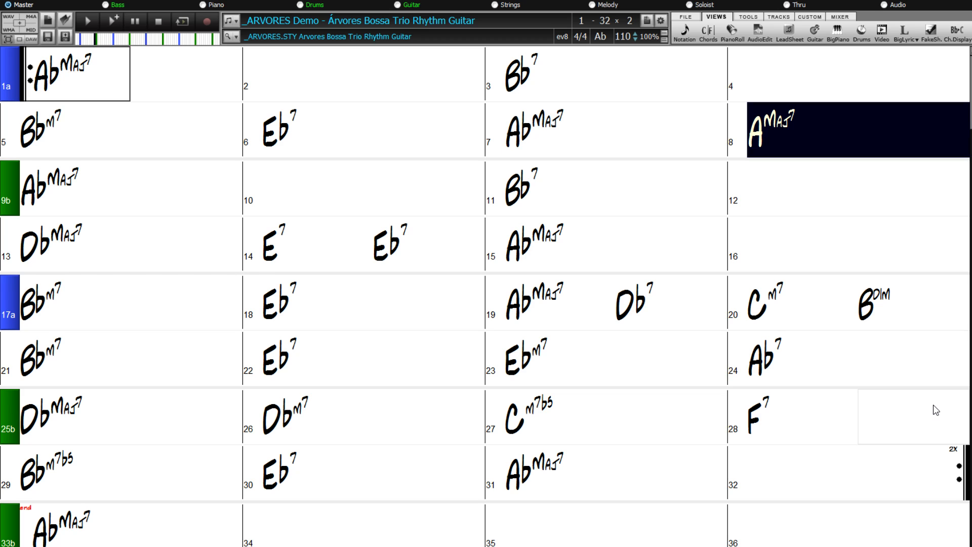
# Play the _ARVORES Bossa Trio Rhythm Guitar demo in A-flat at tempo 110
pyautogui.click(48, 183)
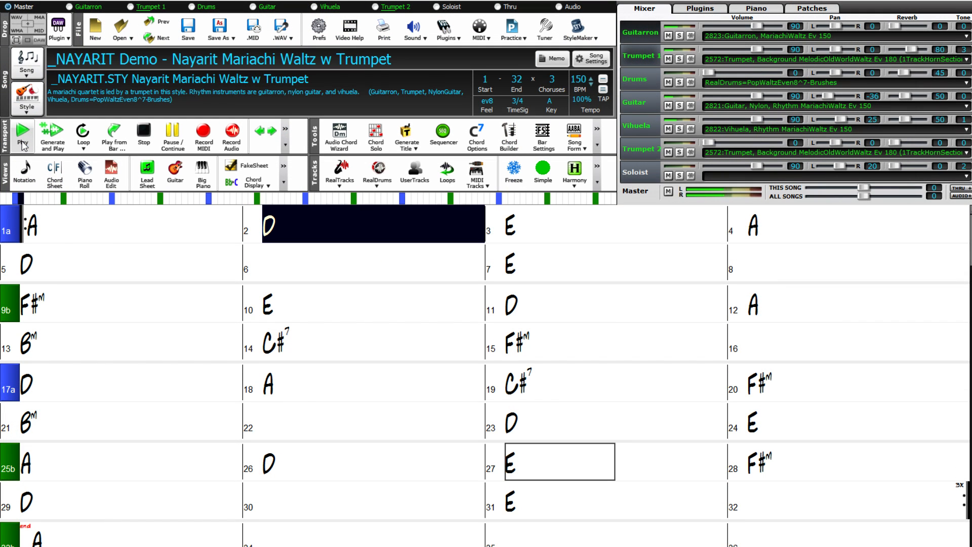
# Start playback of the _NAYARIT Mariachi Waltz demo from the Transport toolbar
pyautogui.click(751, 225)
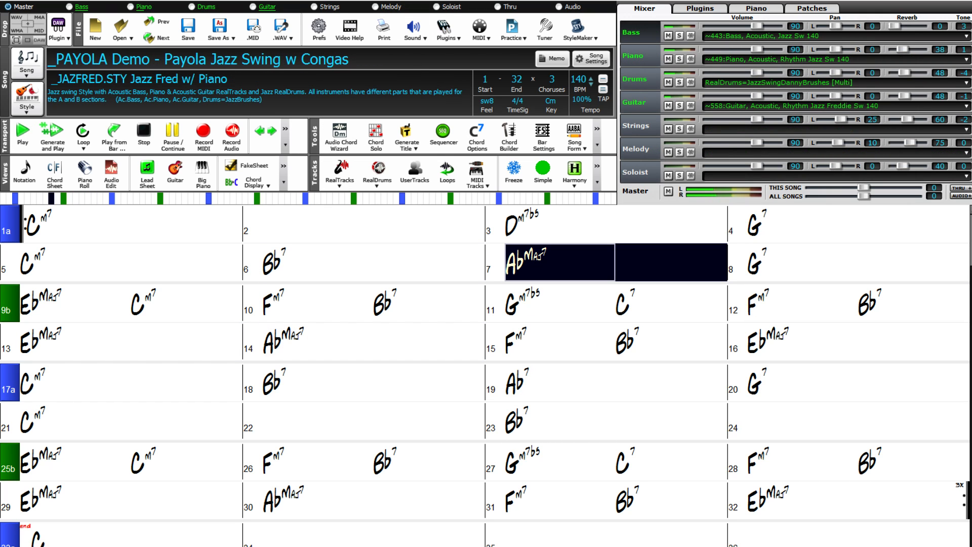
# Play the _PAYOLA Jazz Swing demo and follow along in the Chord Sheet as it advances
pyautogui.click(39, 303)
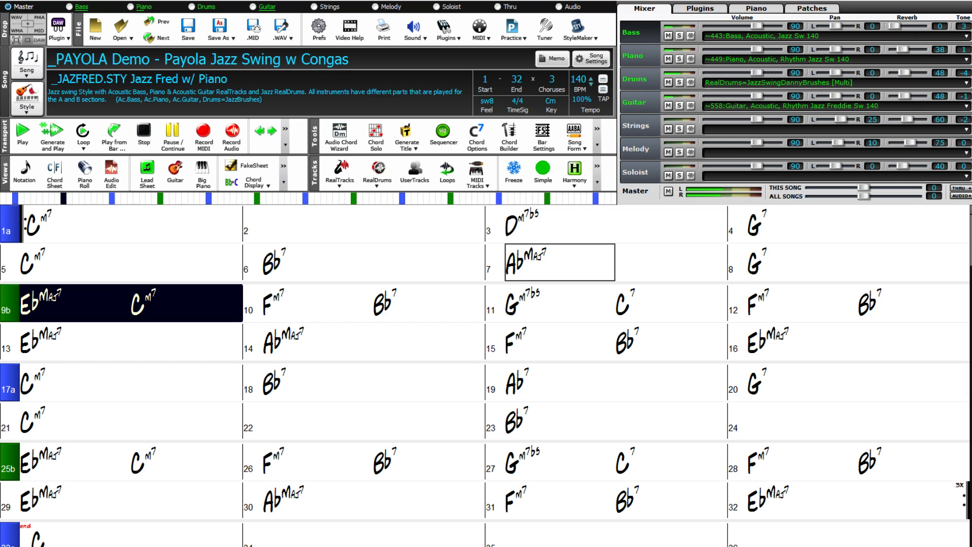
pyautogui.click(272, 303)
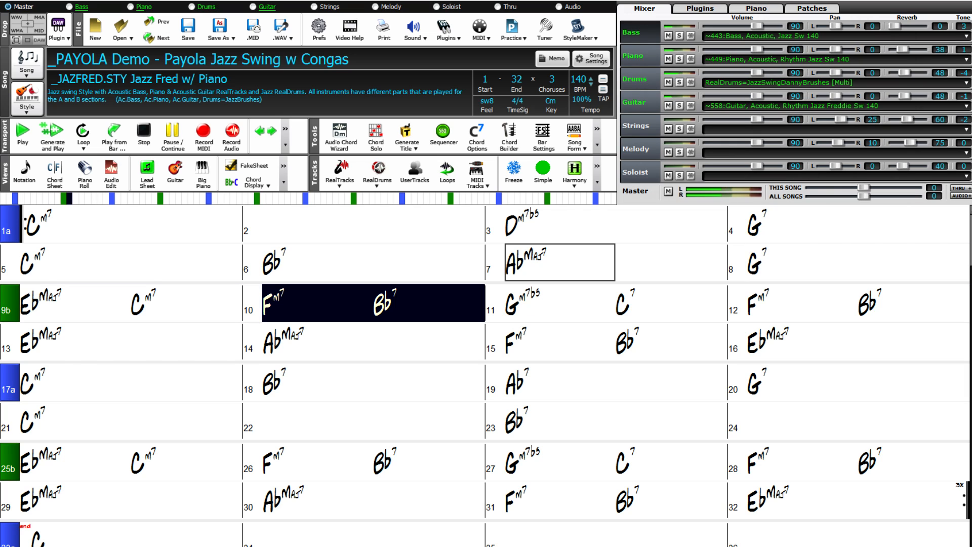